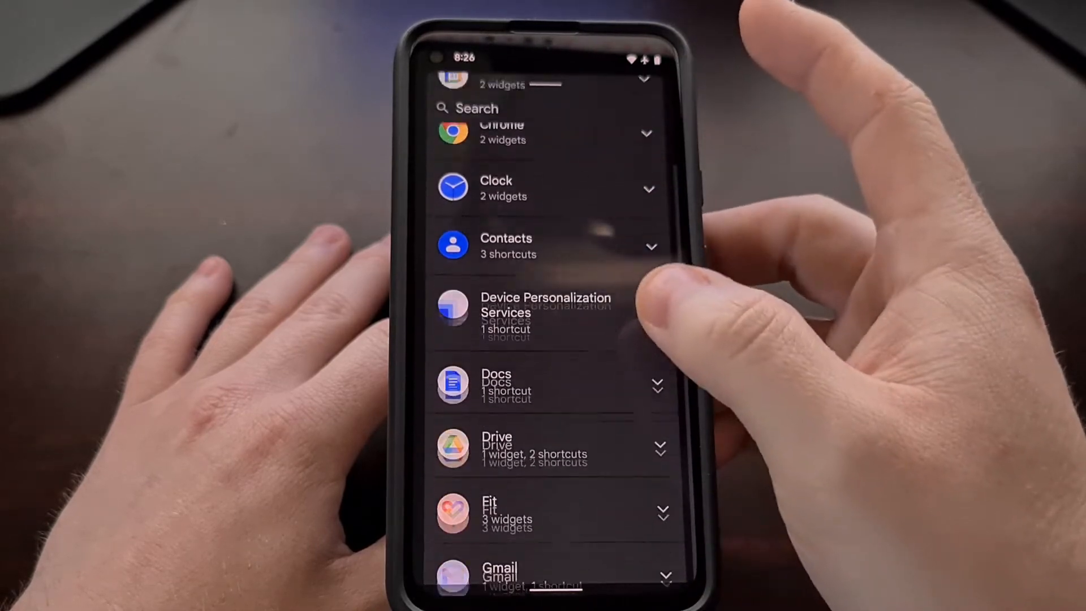
# Scroll through the Pixel widgets picker, close it and long-press the At a Glance widget.
pyautogui.scroll(-3)
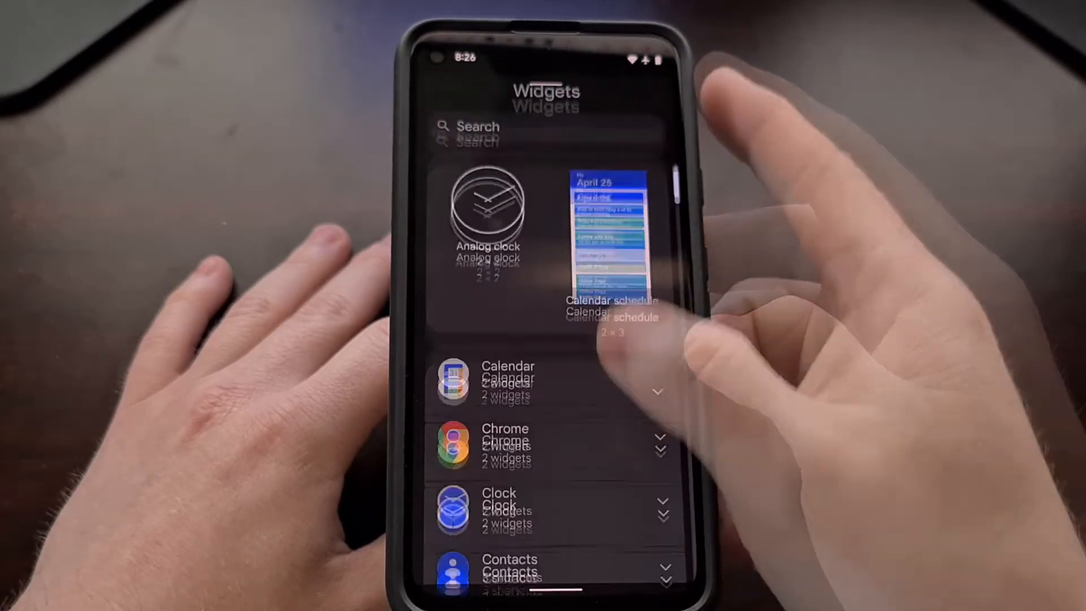
pyautogui.scroll(-3)
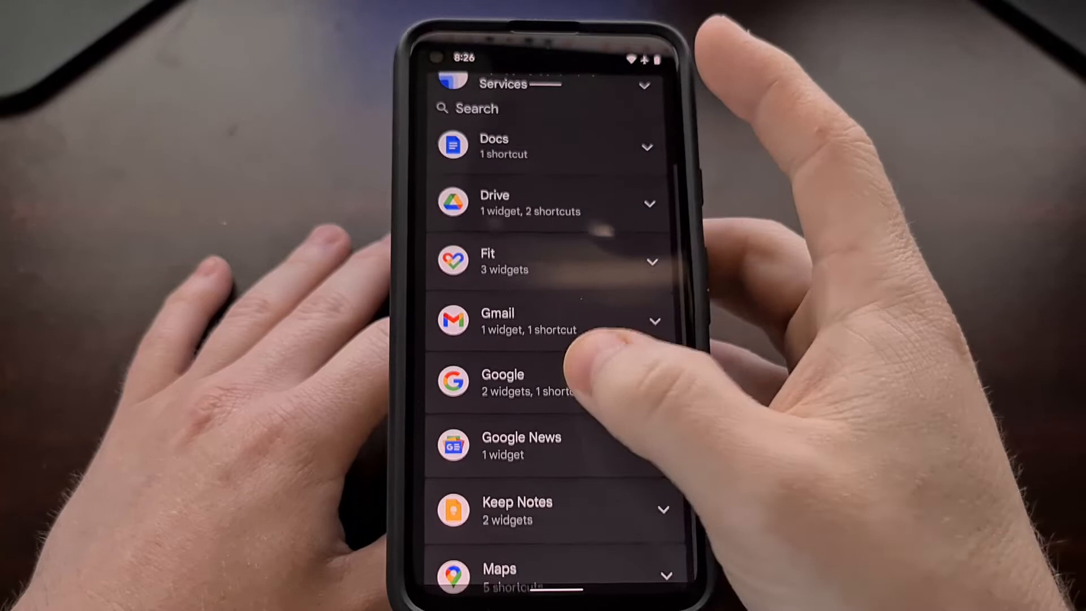
pyautogui.click(503, 381)
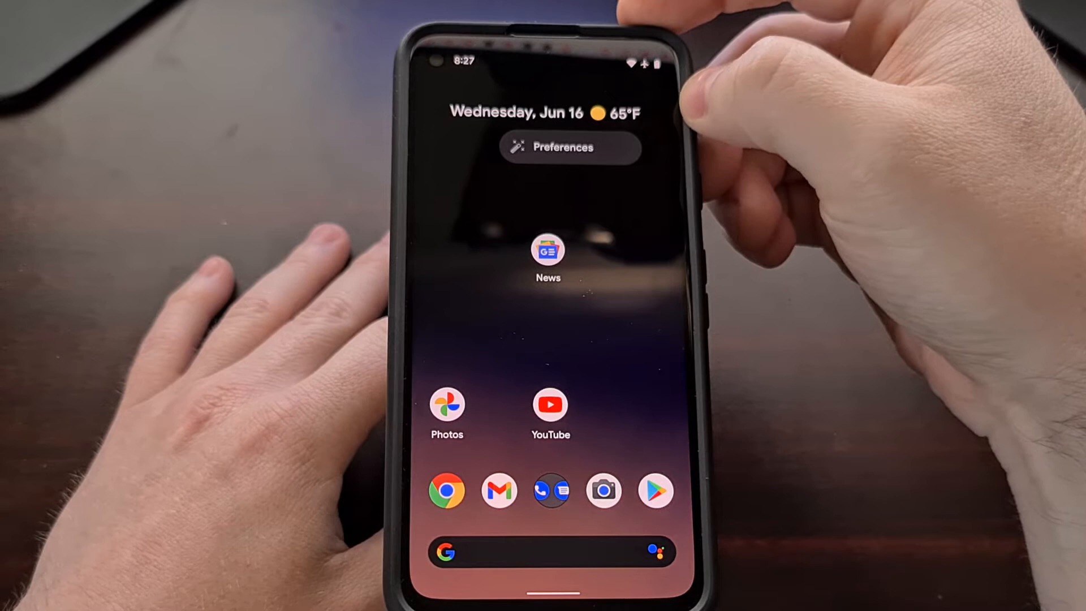
# Choose Preferences to reach the At a Glance information settings.
pyautogui.click(563, 147)
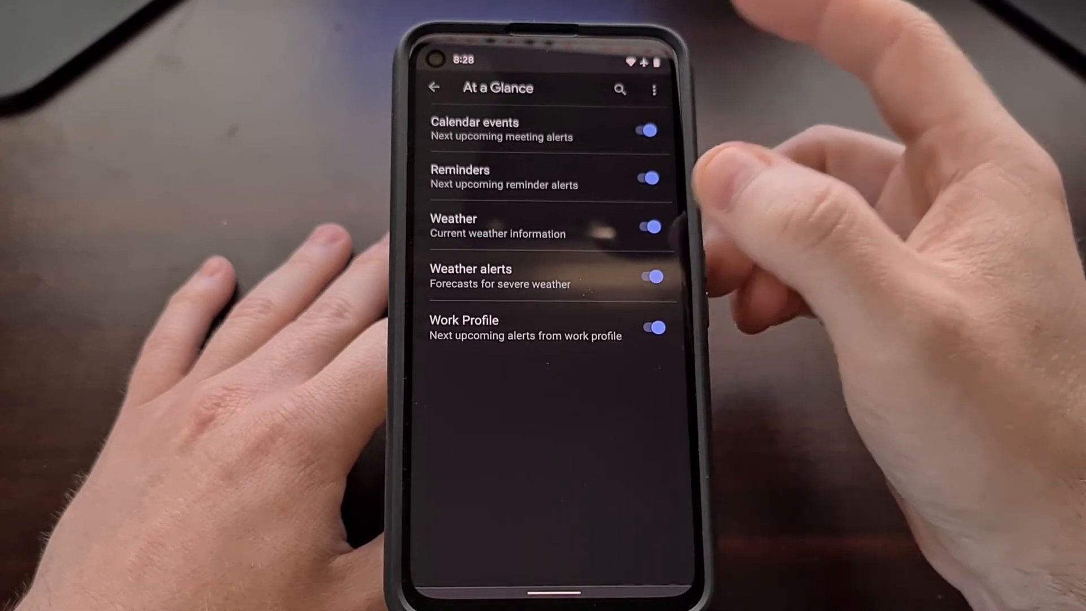
# Switch the Weather toggle off in At a Glance settings and return home.
pyautogui.click(646, 226)
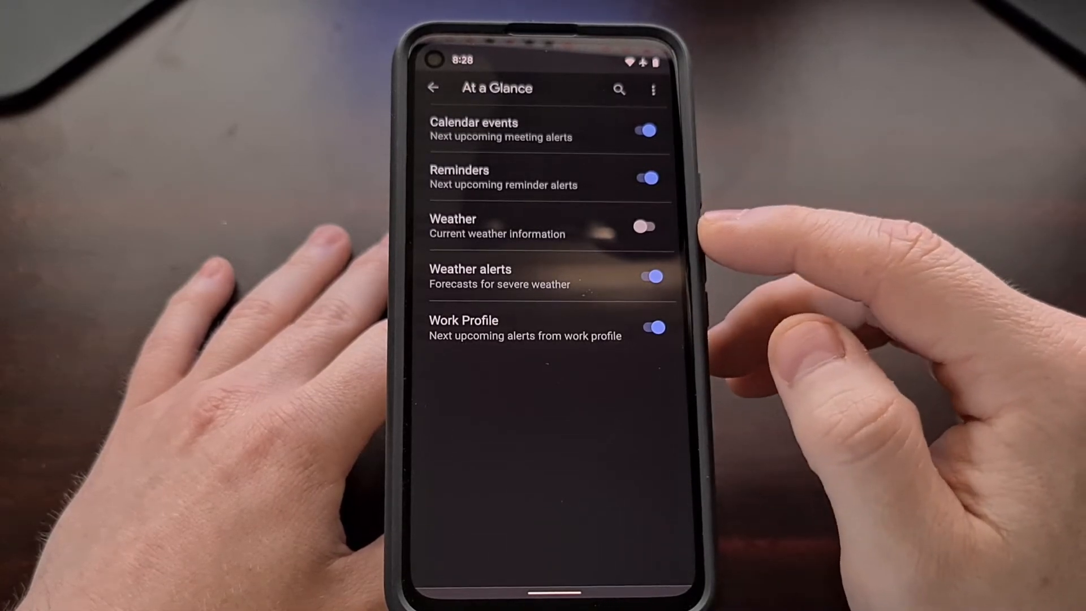
pyautogui.click(432, 88)
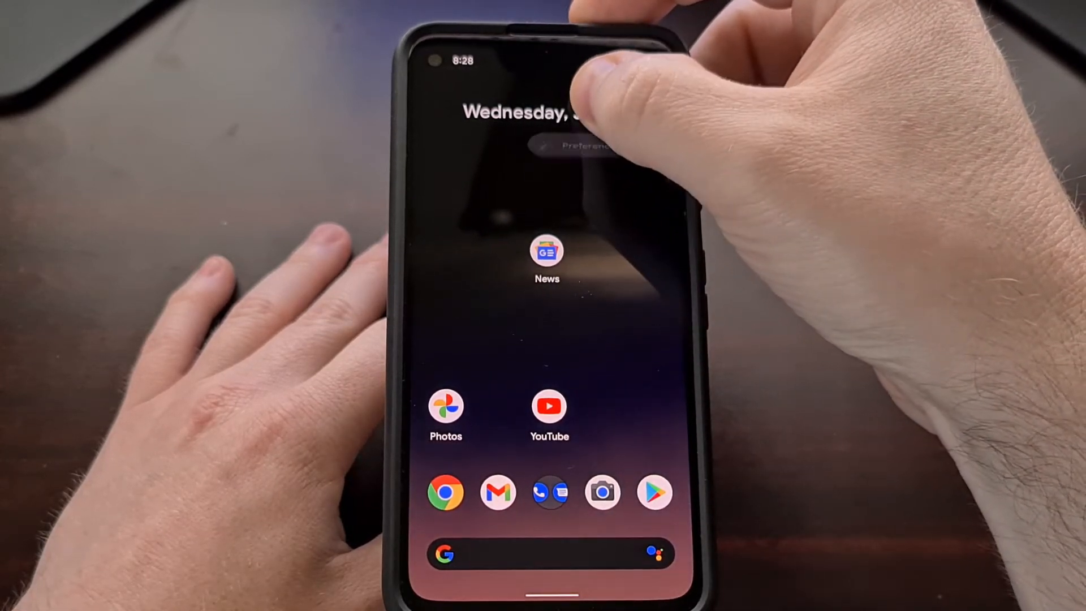
# Reopen At a Glance settings showing Weather and all five information types enabled.
pyautogui.click(584, 146)
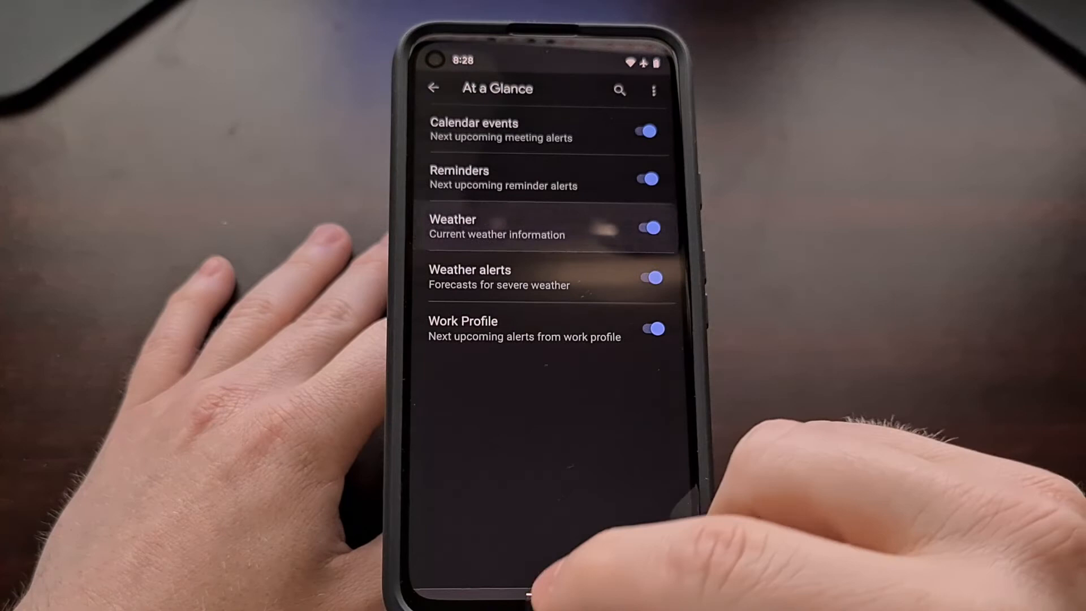
pyautogui.click(433, 89)
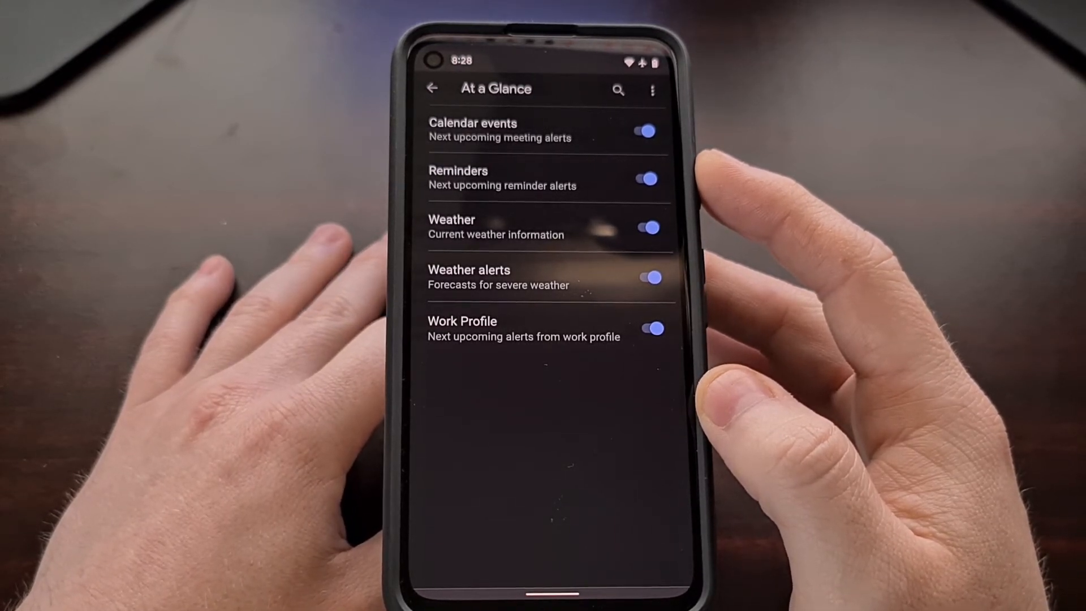
pyautogui.click(647, 130)
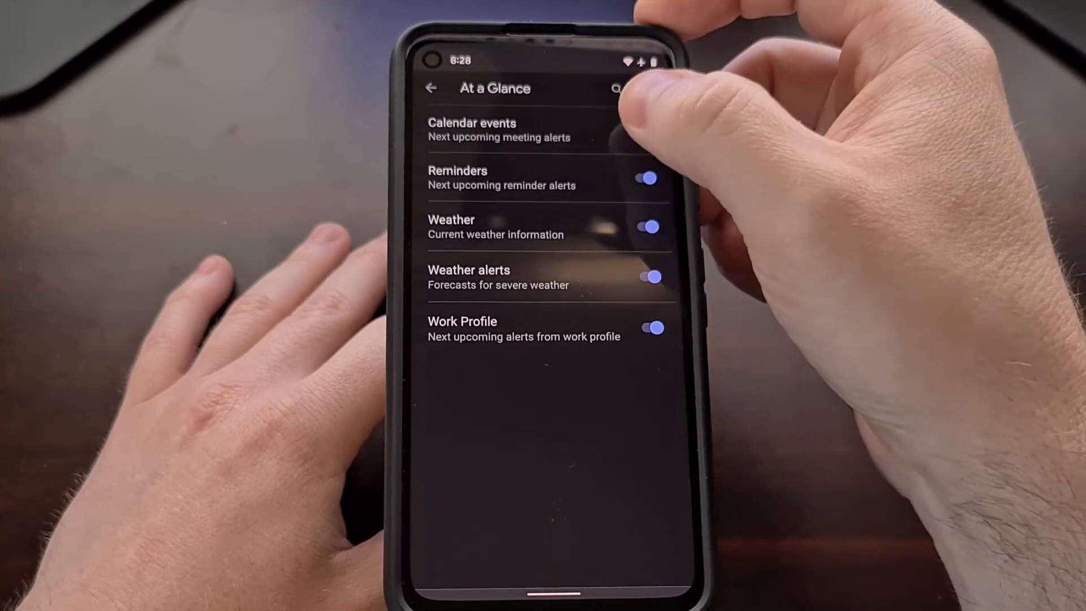
pyautogui.click(643, 178)
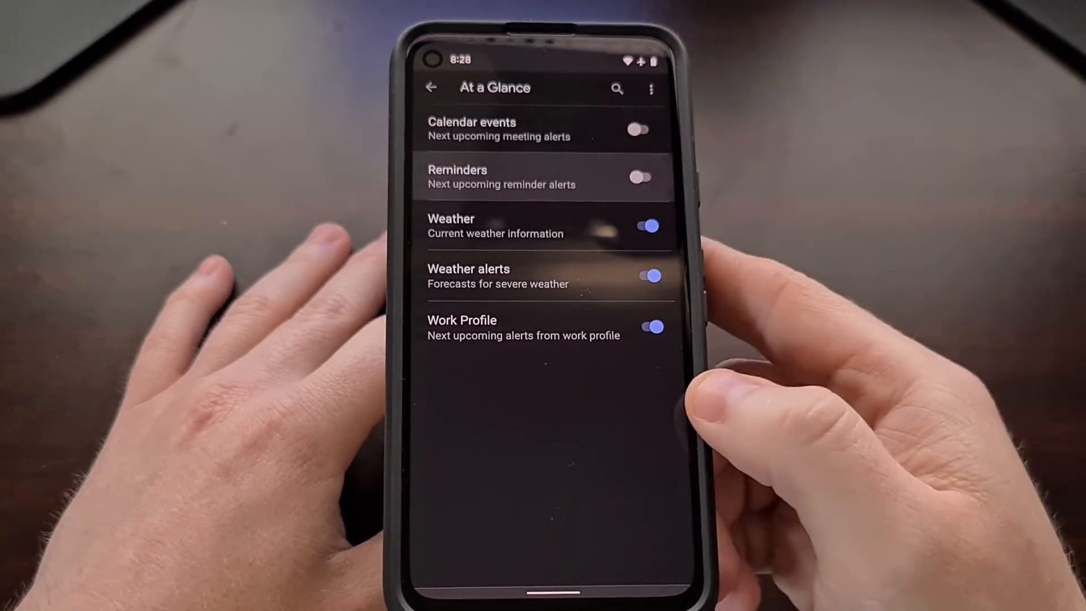
pyautogui.click(638, 130)
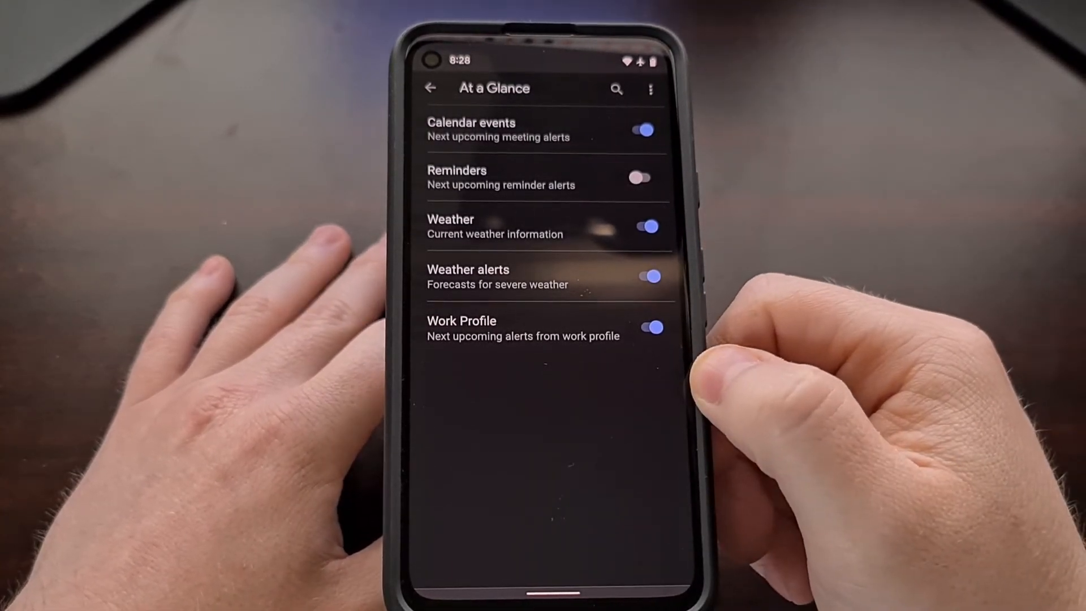
pyautogui.click(430, 88)
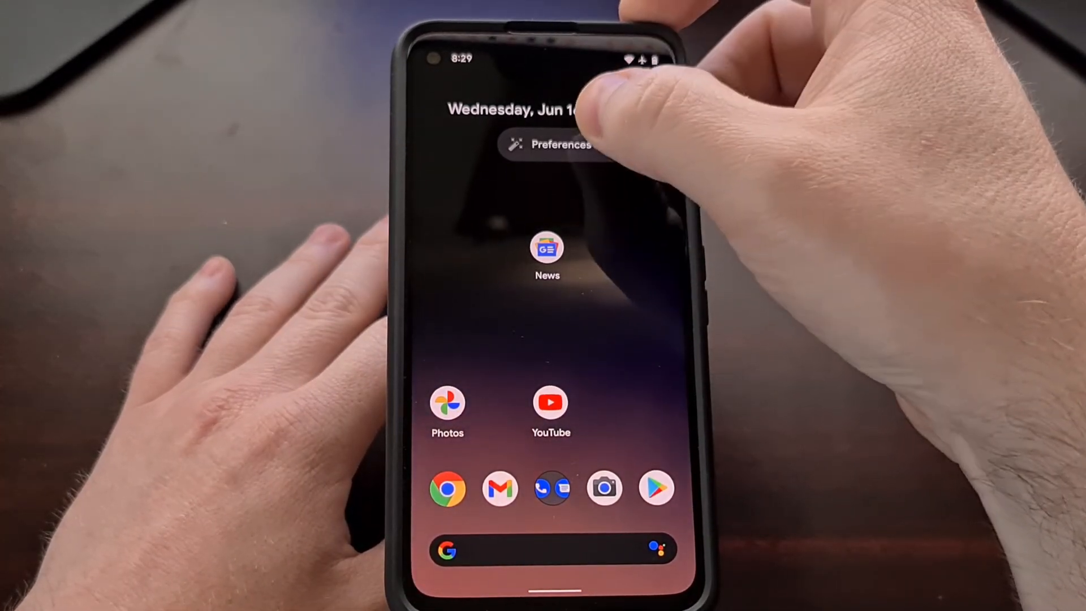
pyautogui.click(558, 144)
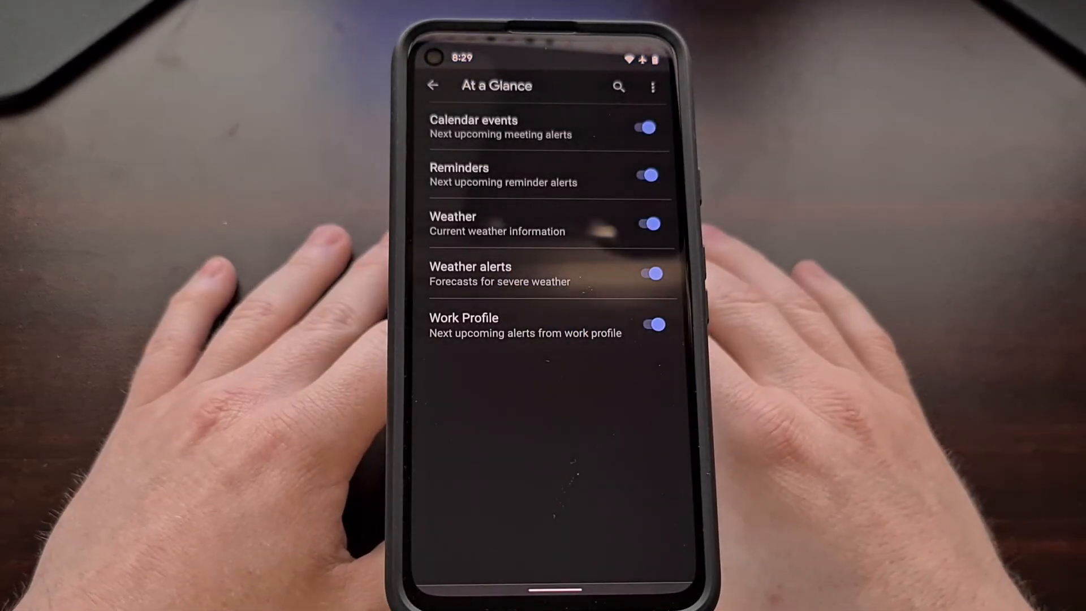